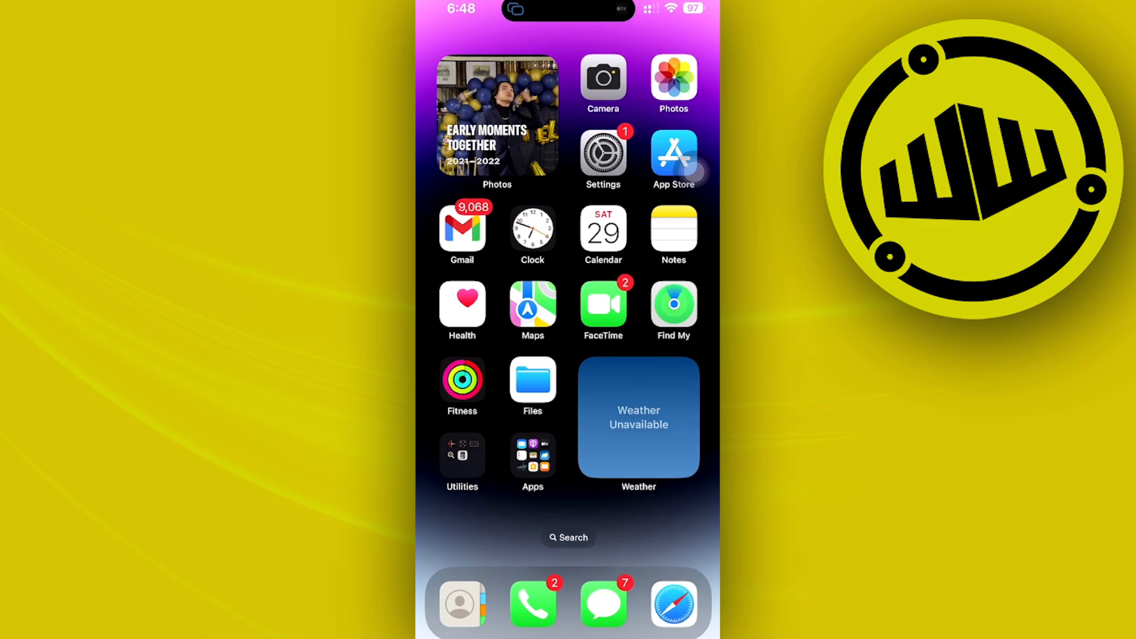
# - Check Software Update under General settings, confirming the iPhone is on the latest iOS 17
pyautogui.click(603, 153)
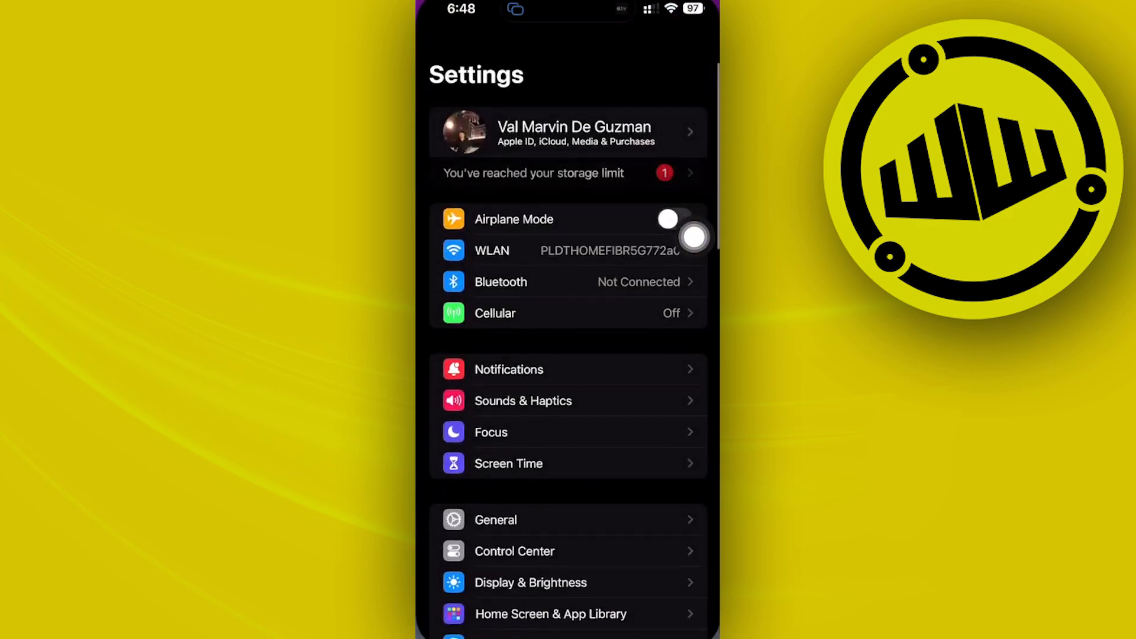
pyautogui.click(495, 520)
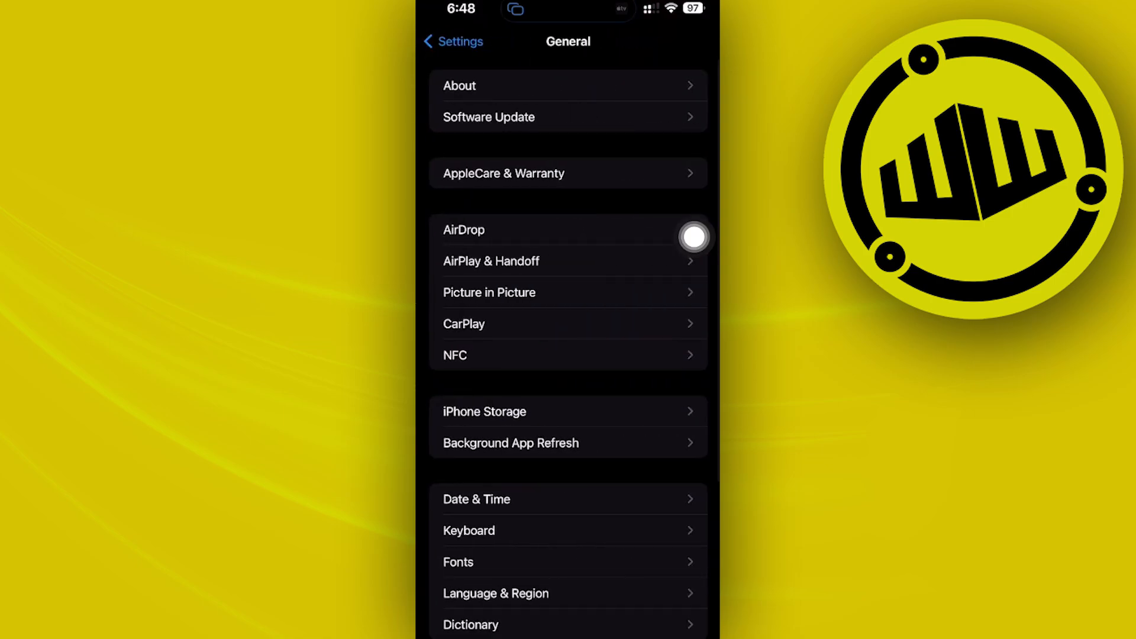
pyautogui.click(489, 116)
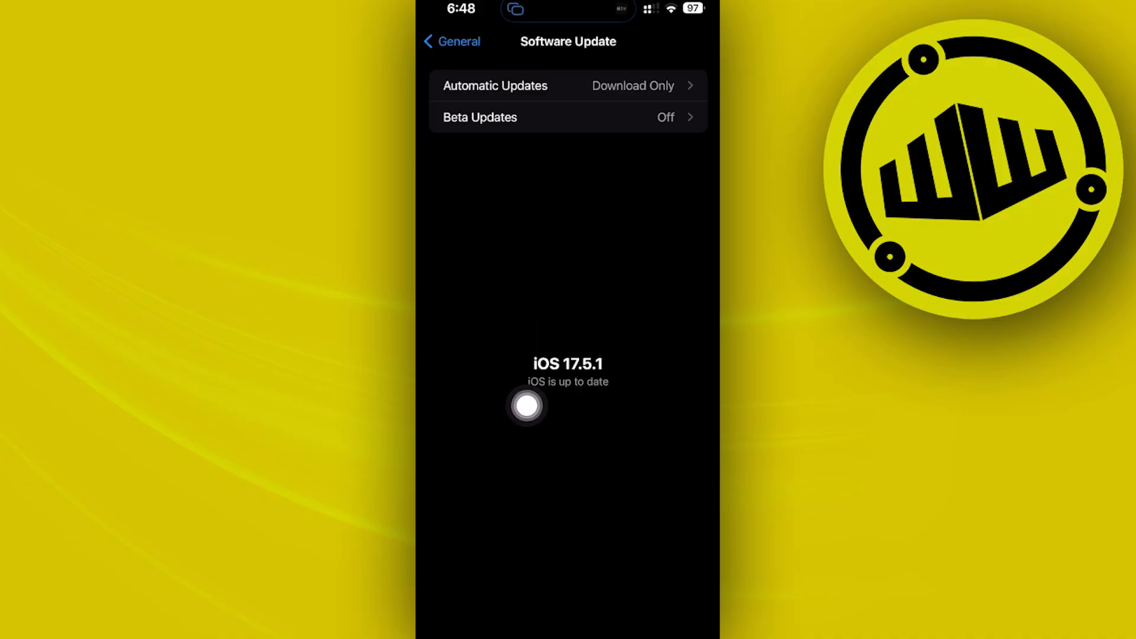
pyautogui.moveTo(696, 352)
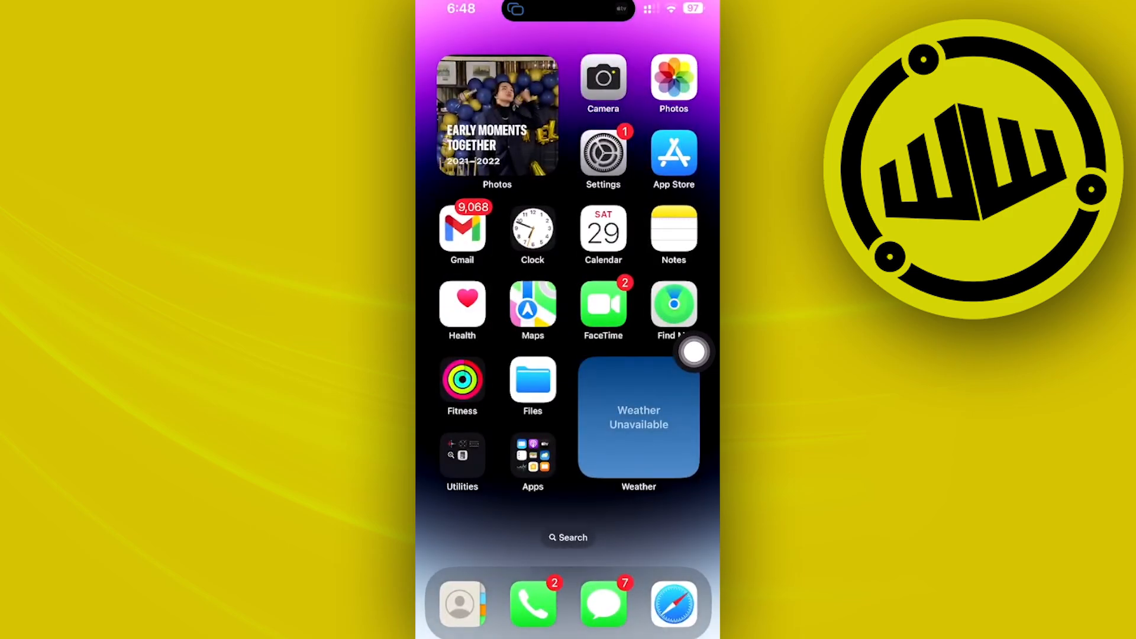
# - Launch Safari and start editing the web address, with favourite sites listed
pyautogui.click(675, 606)
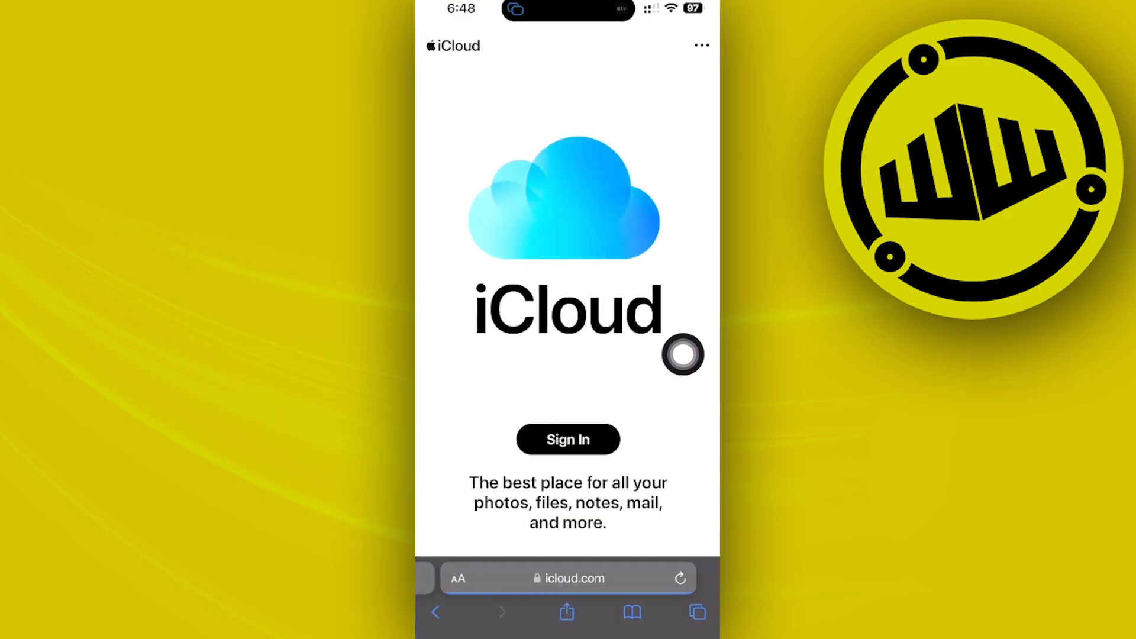
pyautogui.click(568, 577)
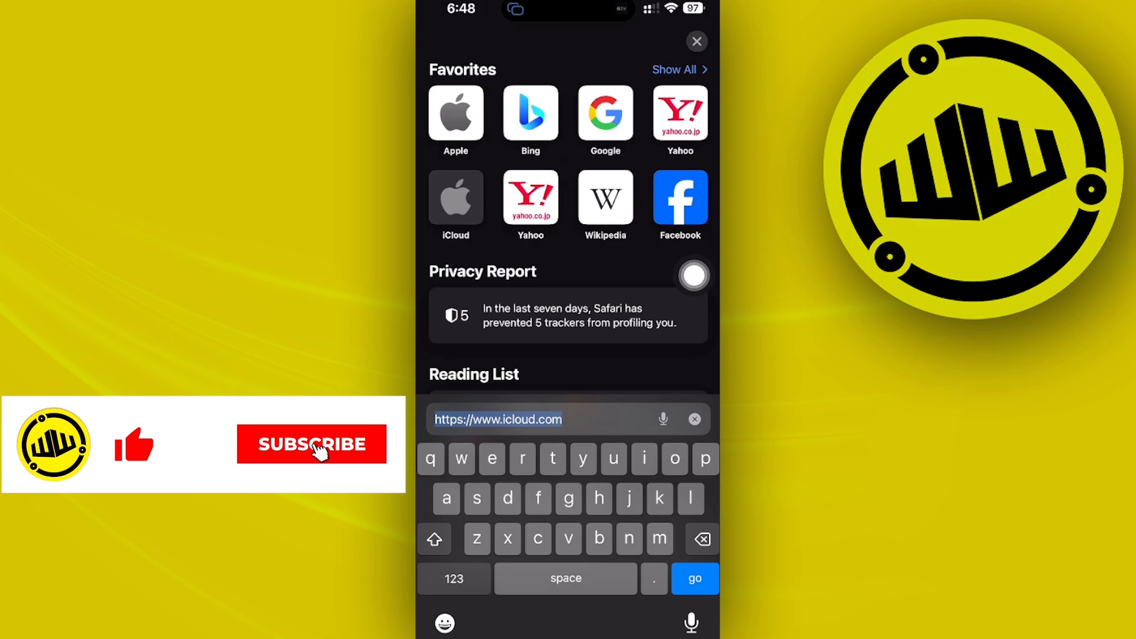
pyautogui.click(312, 445)
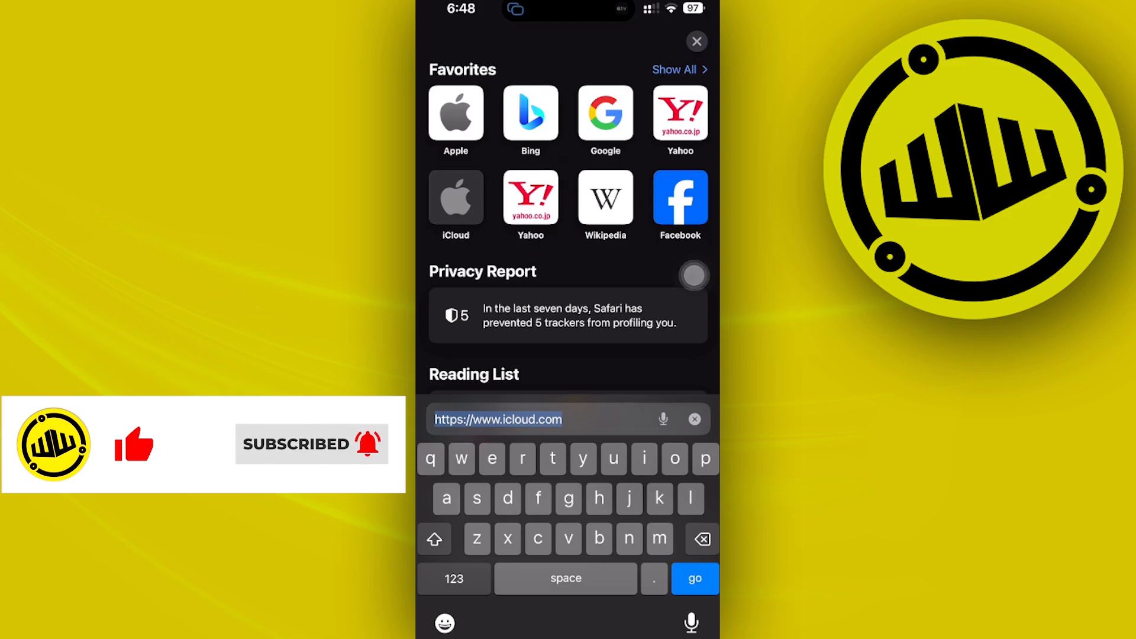